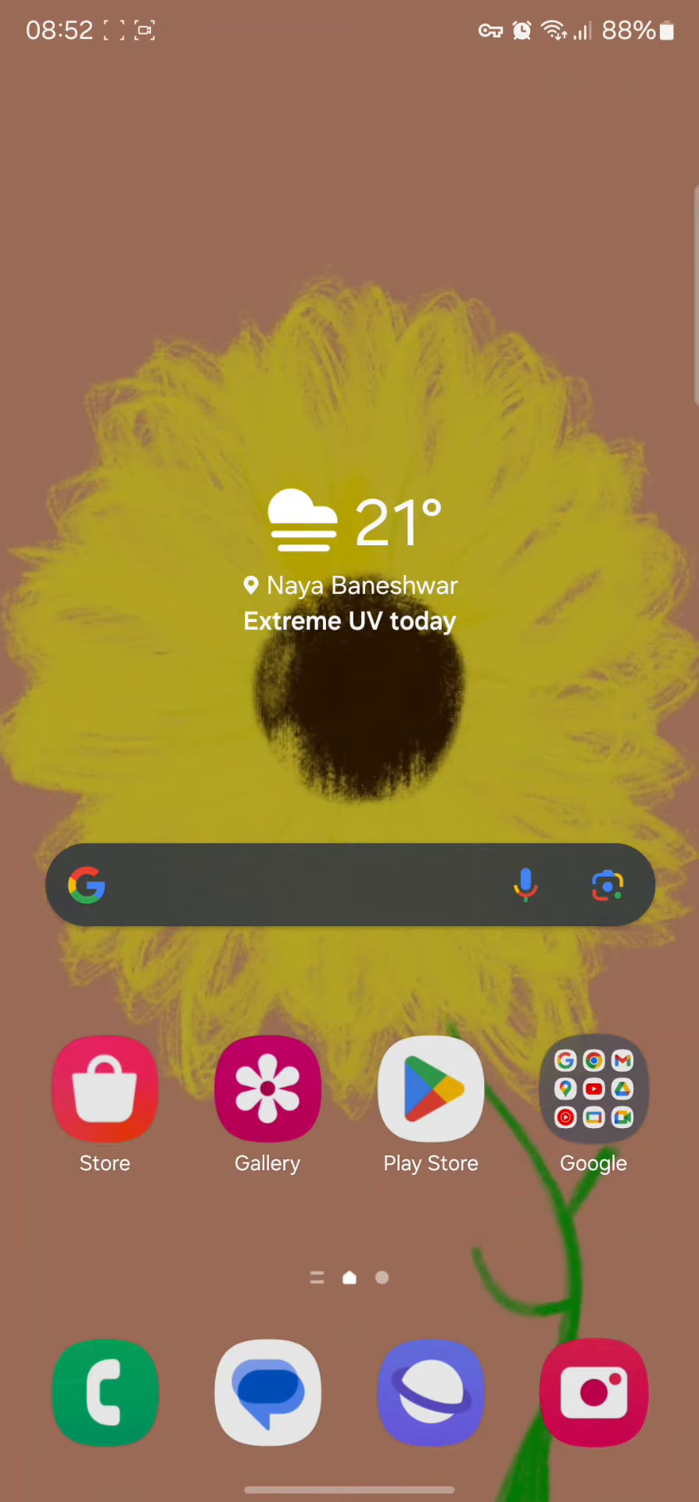
Step: Swipe to the installed apps page and launch BeReal
{"action": "scroll", "scroll_direction": "left", "scroll_amount": 3}
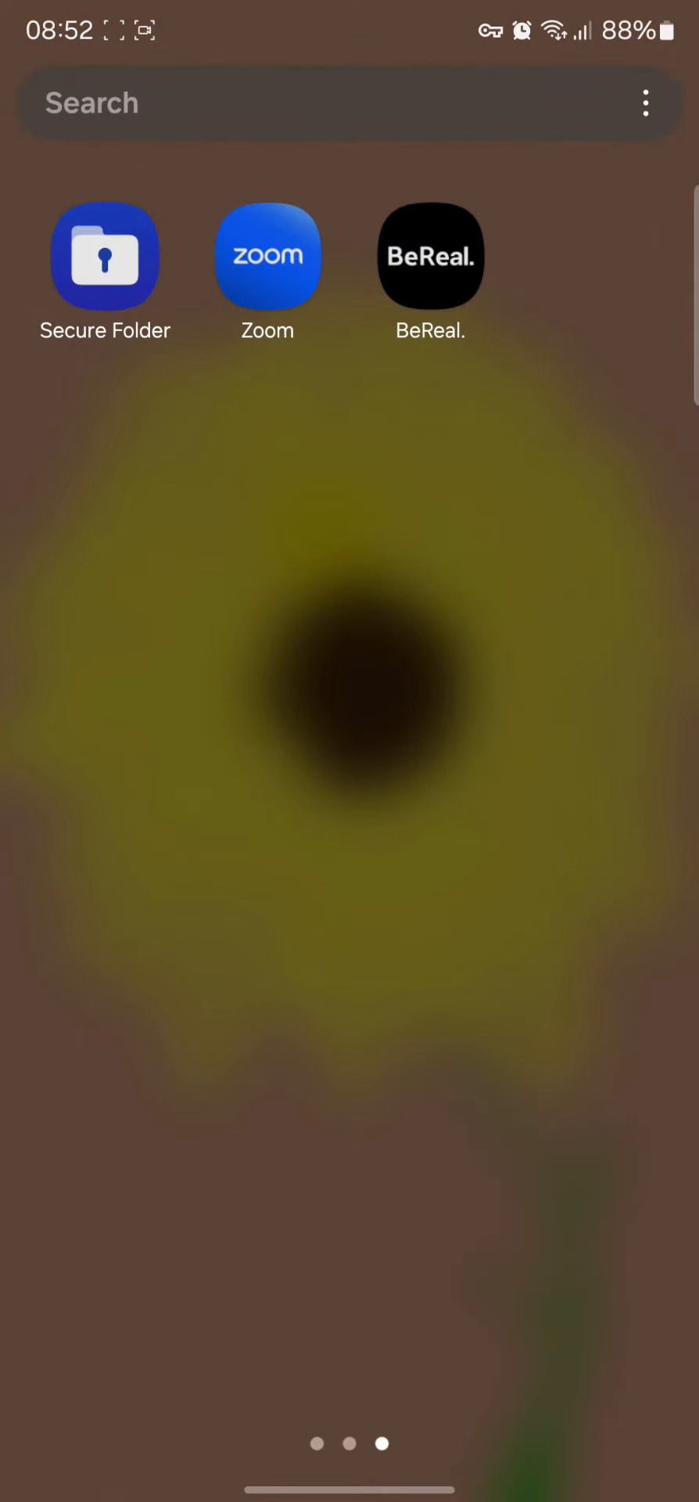
{"action": "left_click", "coordinate": [430, 256]}
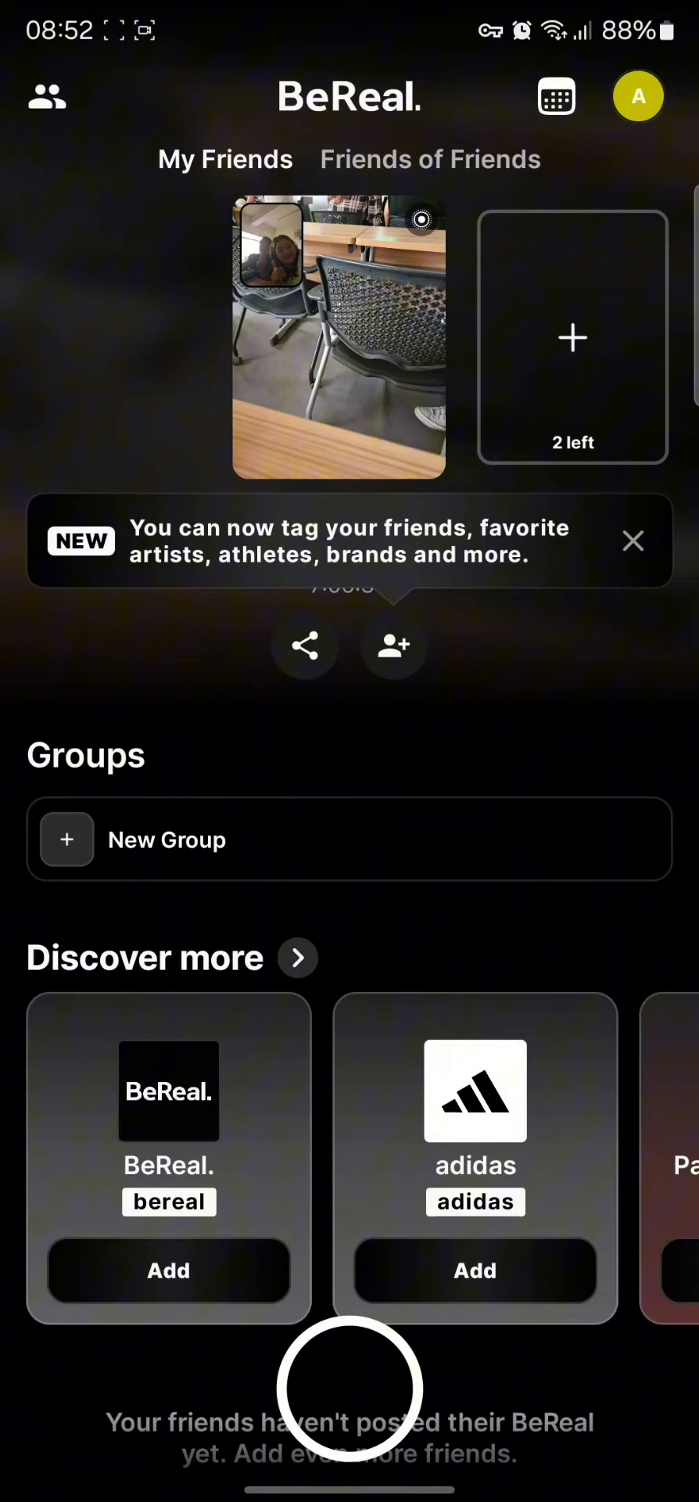
Step: Open your own profile from the avatar at the top right
{"action": "left_click", "coordinate": [638, 96]}
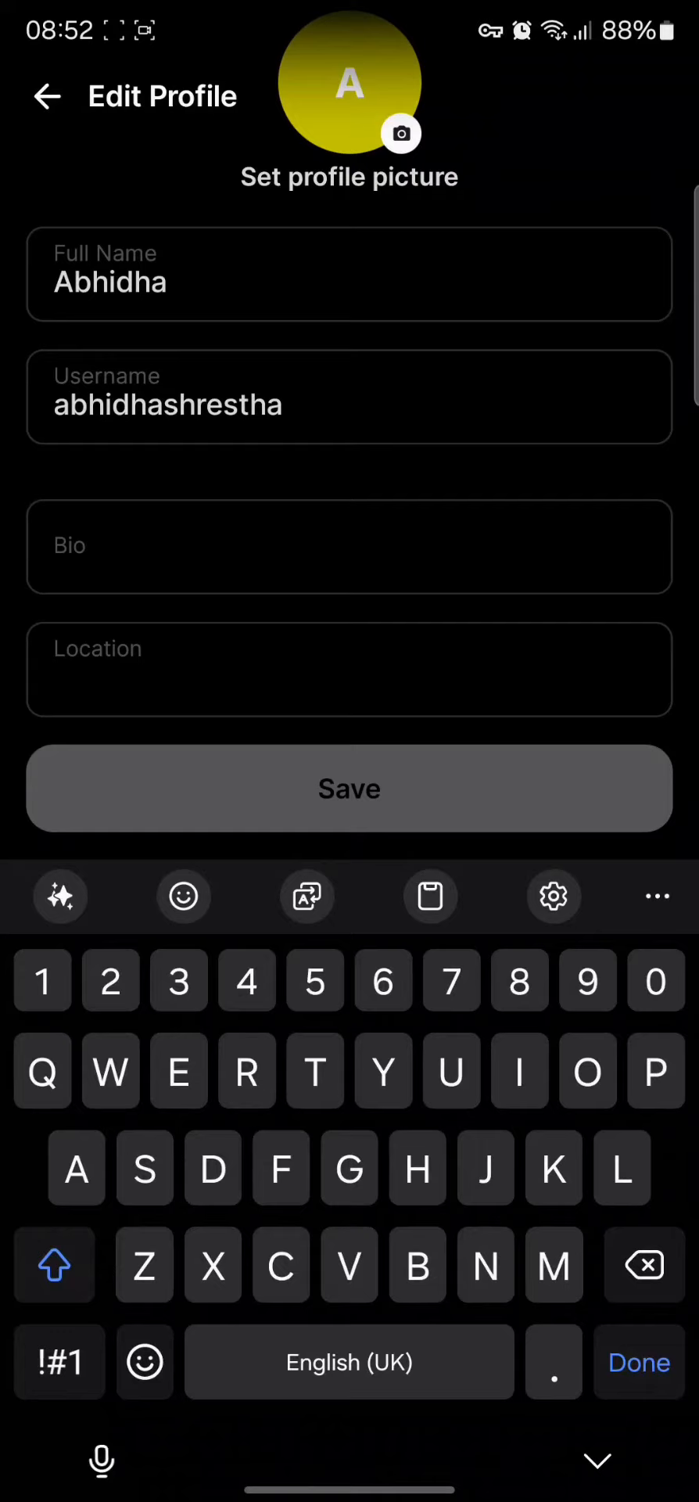
Step: Enter Kathmandu as the profile location and save
{"action": "type", "text": "Kathmandu"}
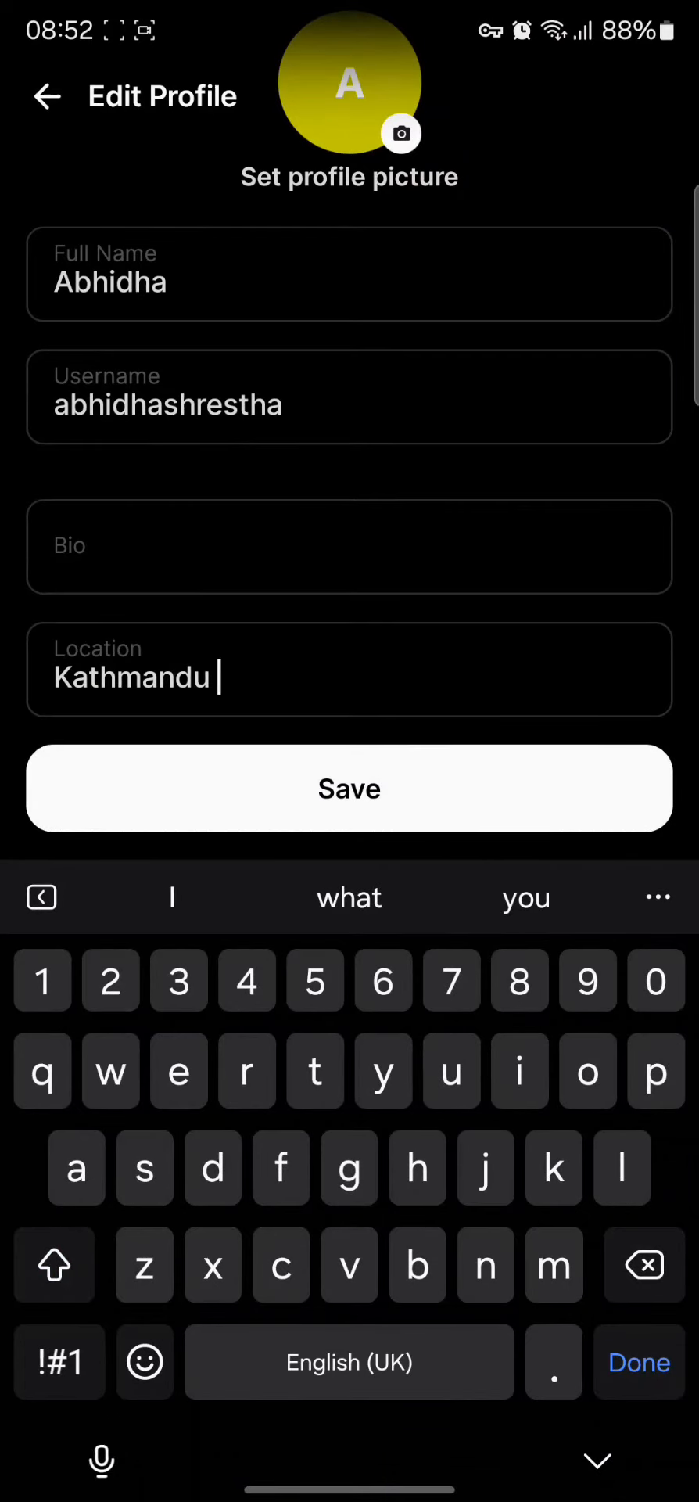
{"action": "left_click", "coordinate": [350, 789]}
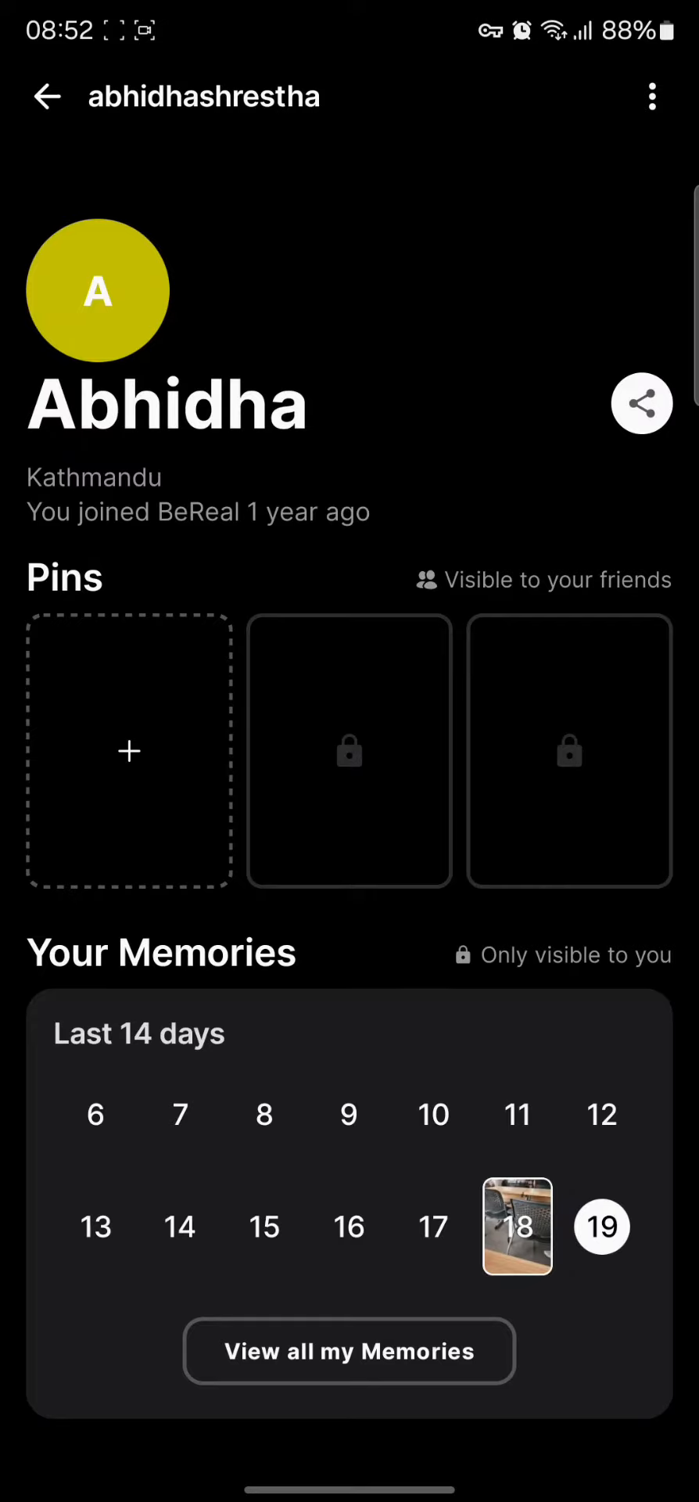
Step: Go back from the profile to the top of the My Friends feed
{"action": "left_click", "coordinate": [46, 95]}
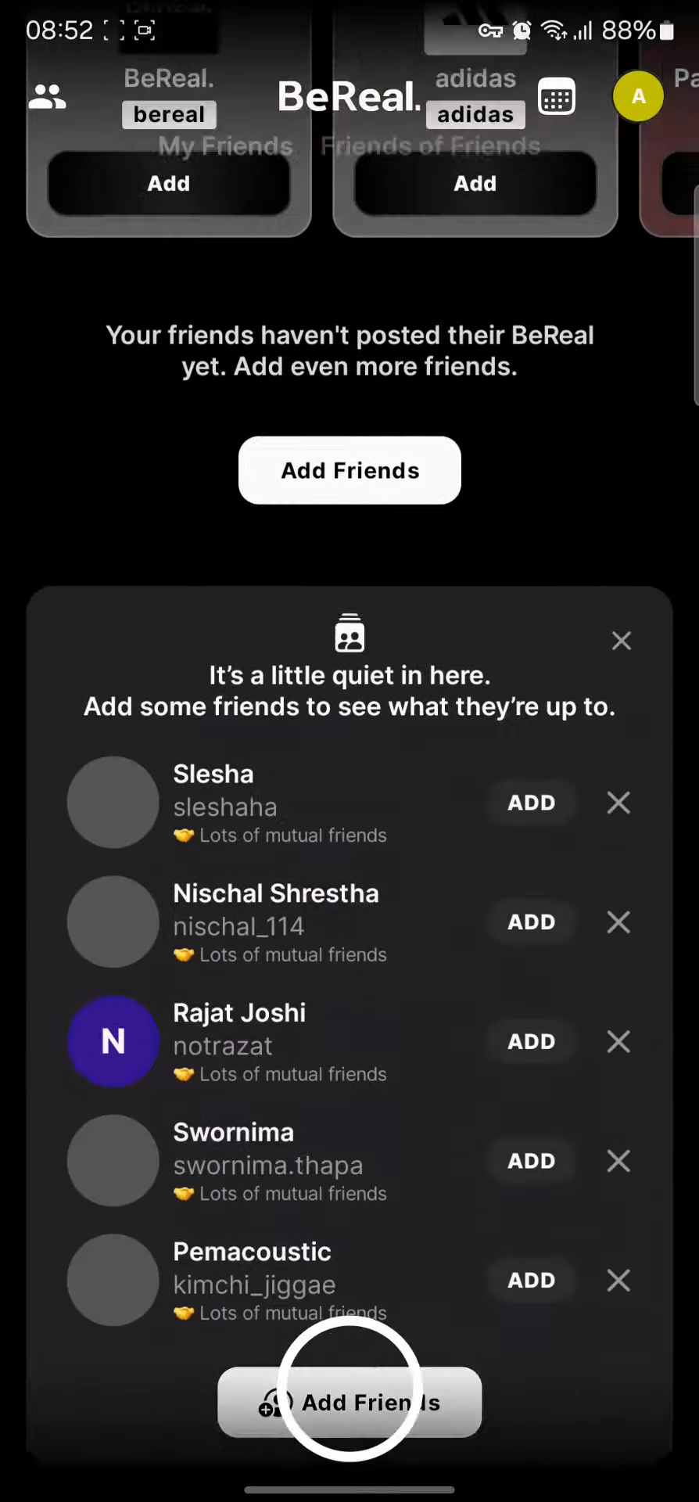
{"action": "left_click", "coordinate": [349, 1403]}
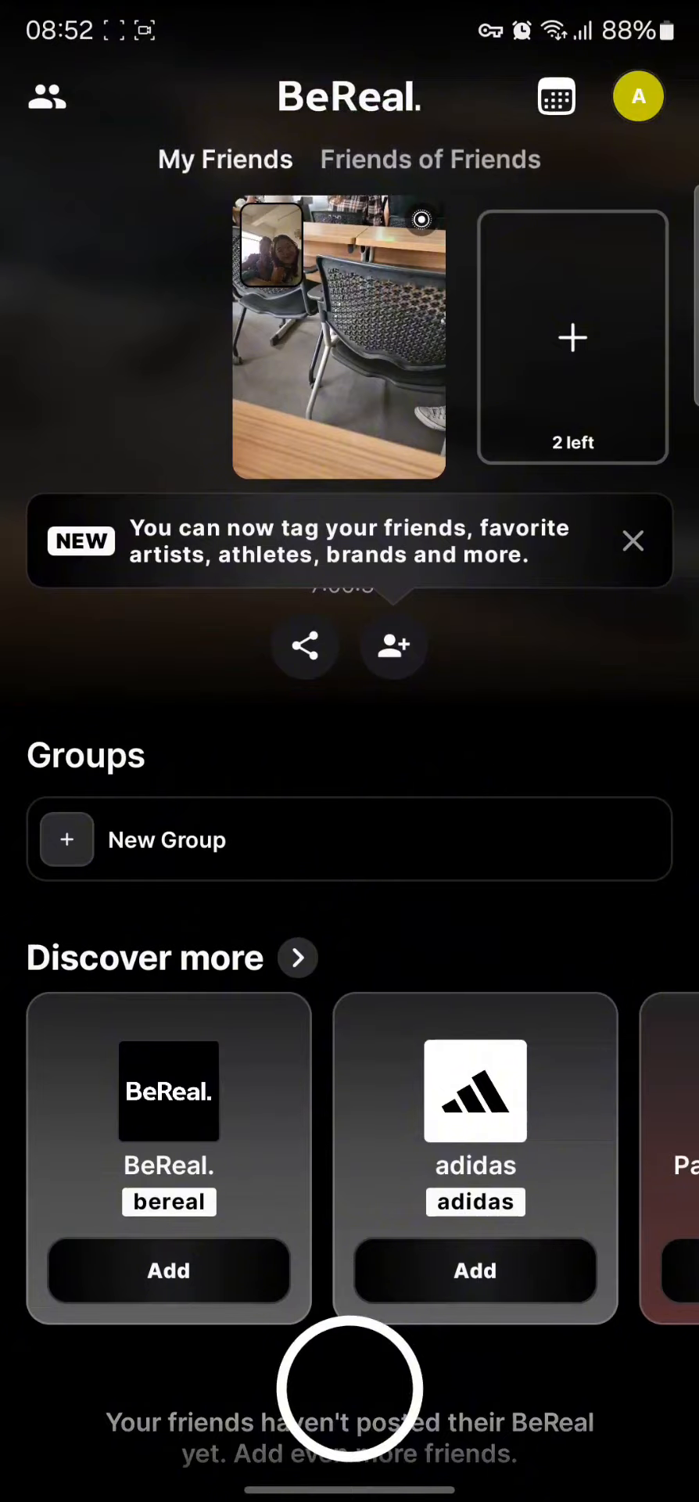